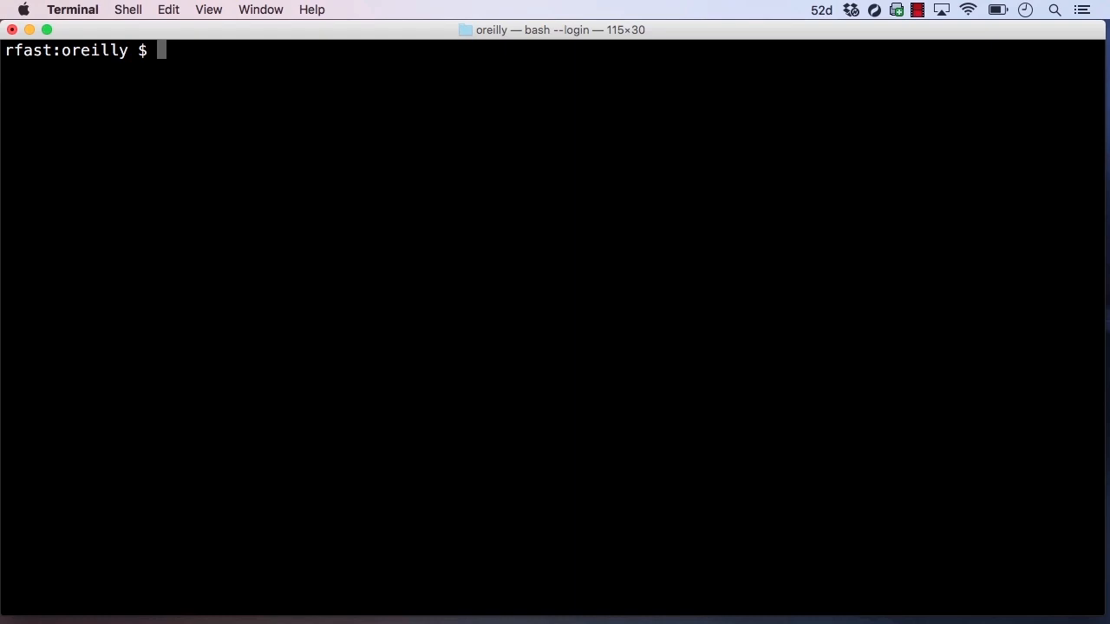
mouse_move(1068, 215)
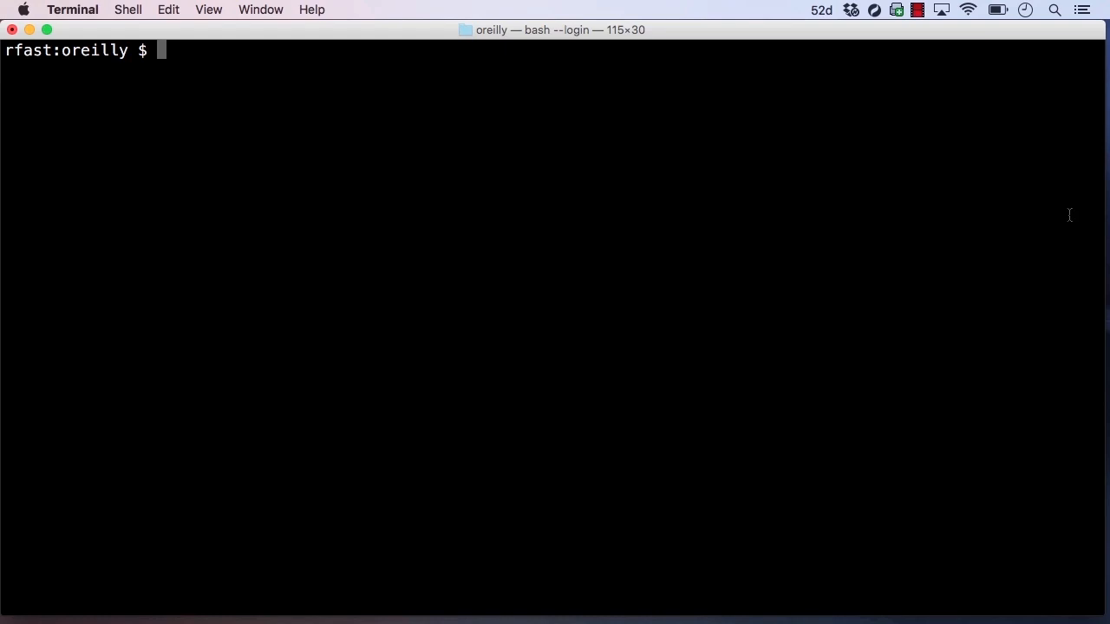
Run docker network create --driver bridge my-network to create the bridge network.
text(docker netw)
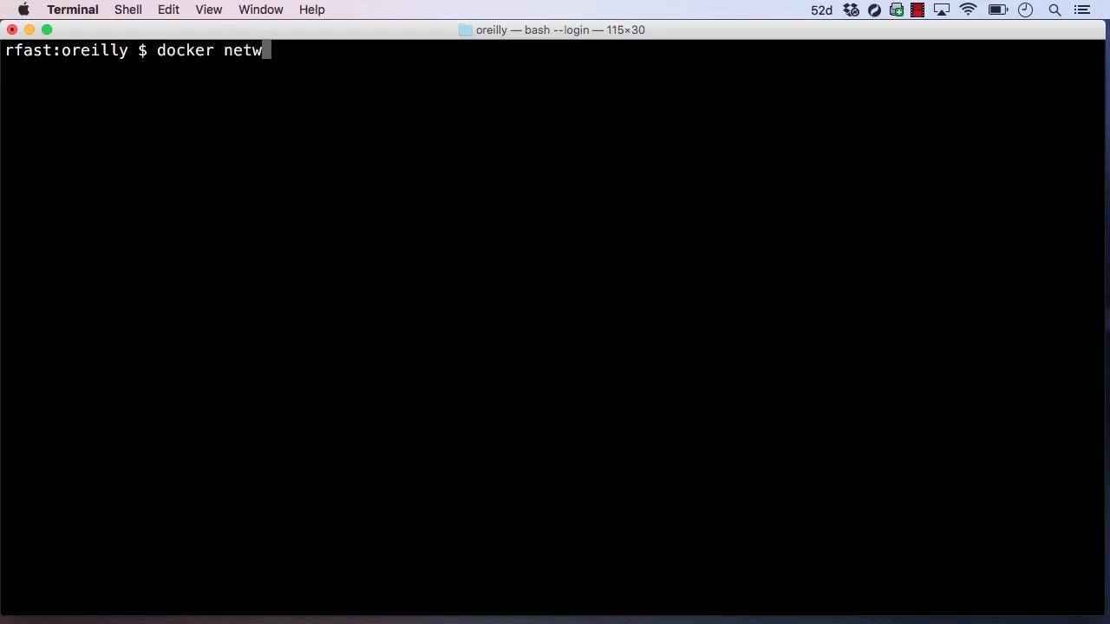
text(ork create)
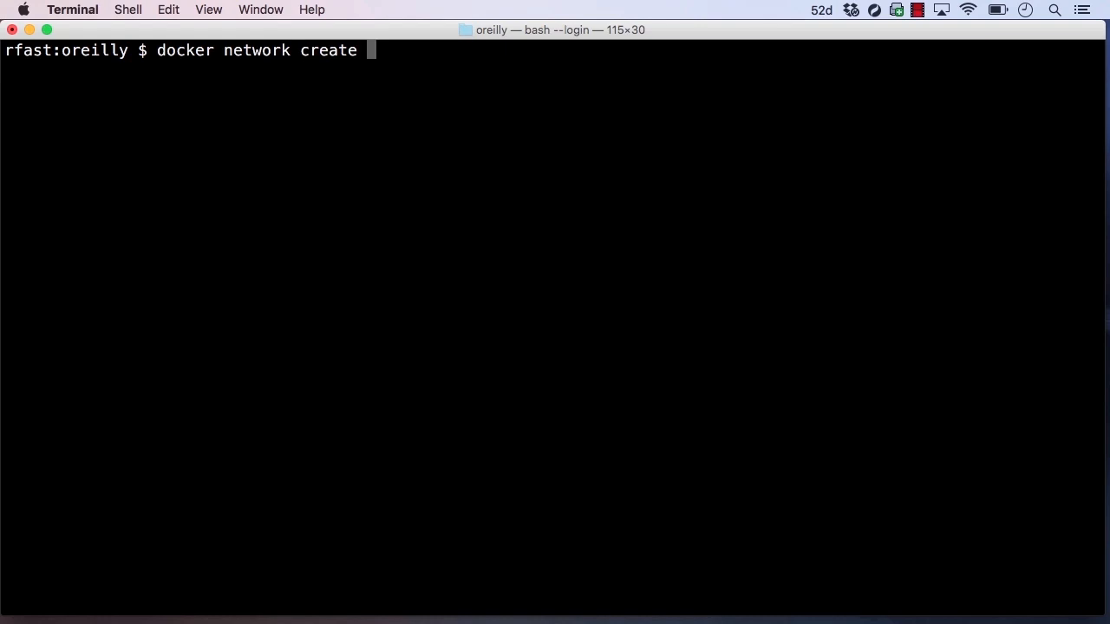
text(--drive)
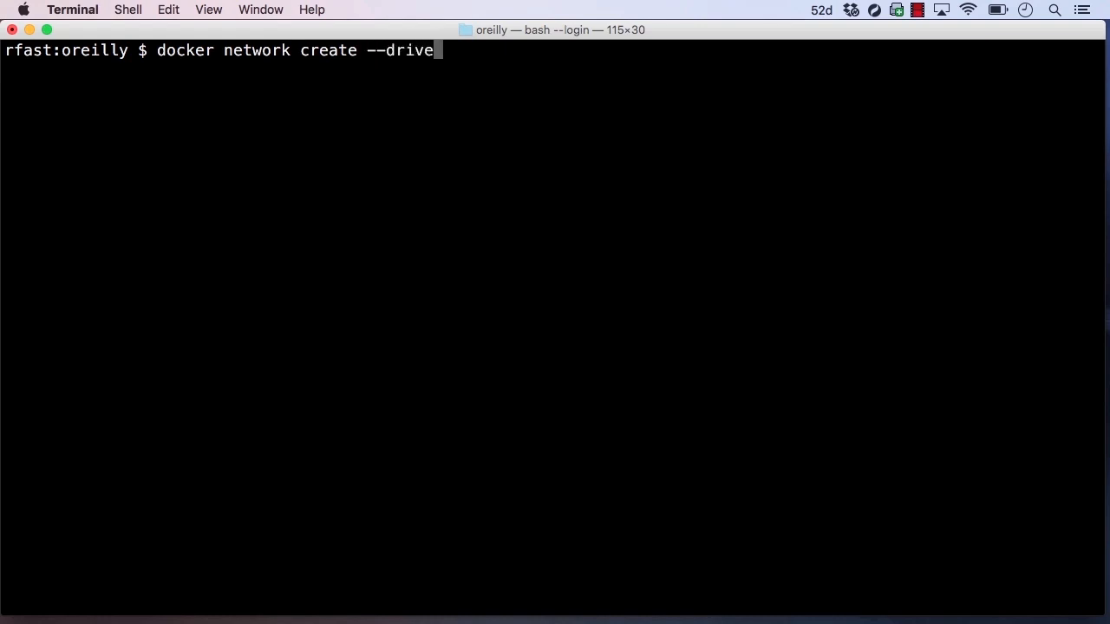
text(r bridge)
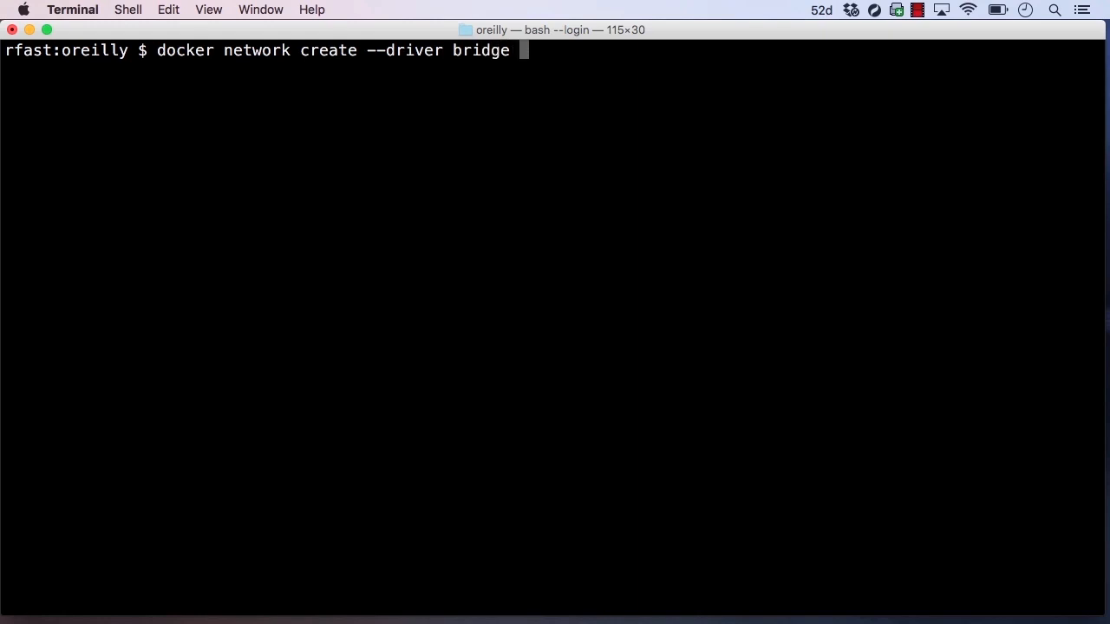
text(my-network)
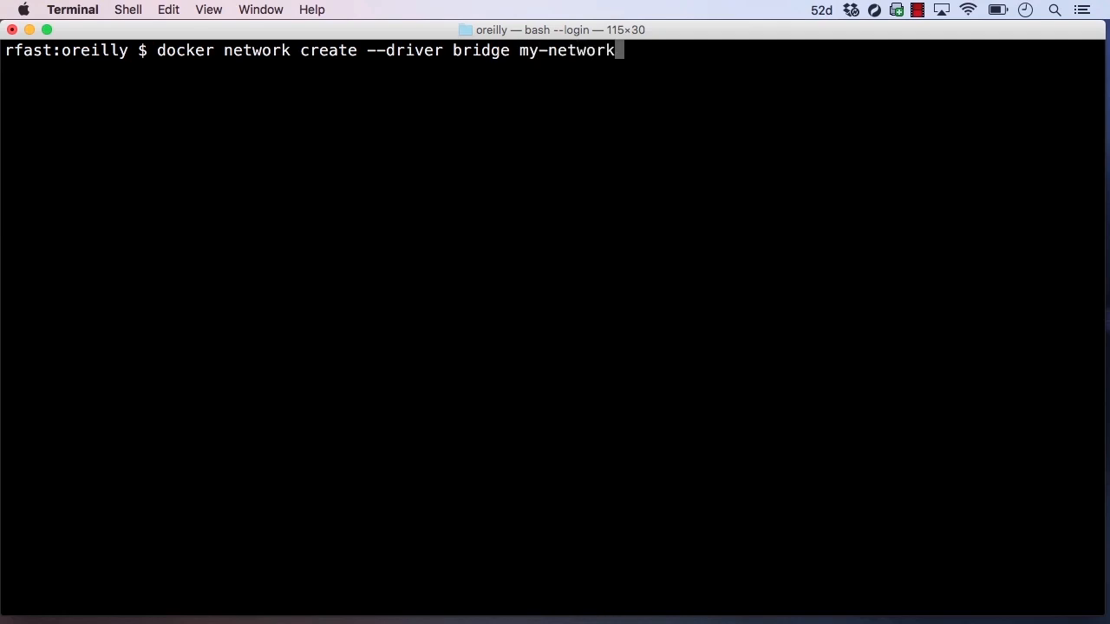
key(Return)
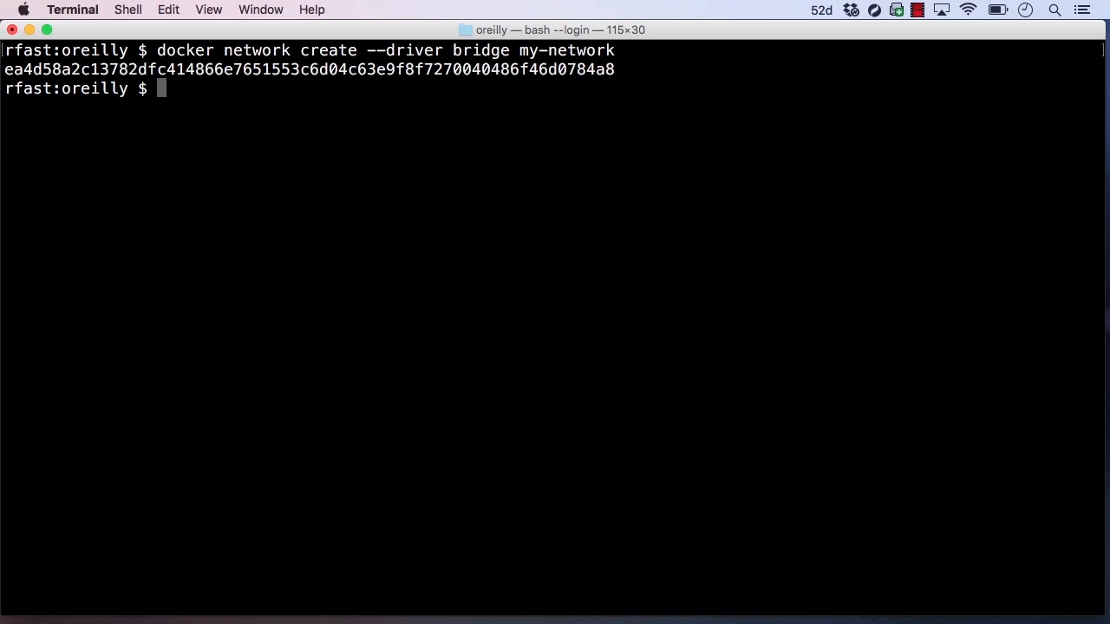
Run docker network ls to show my-network alongside the bridge, none and host networks.
text(docker net)
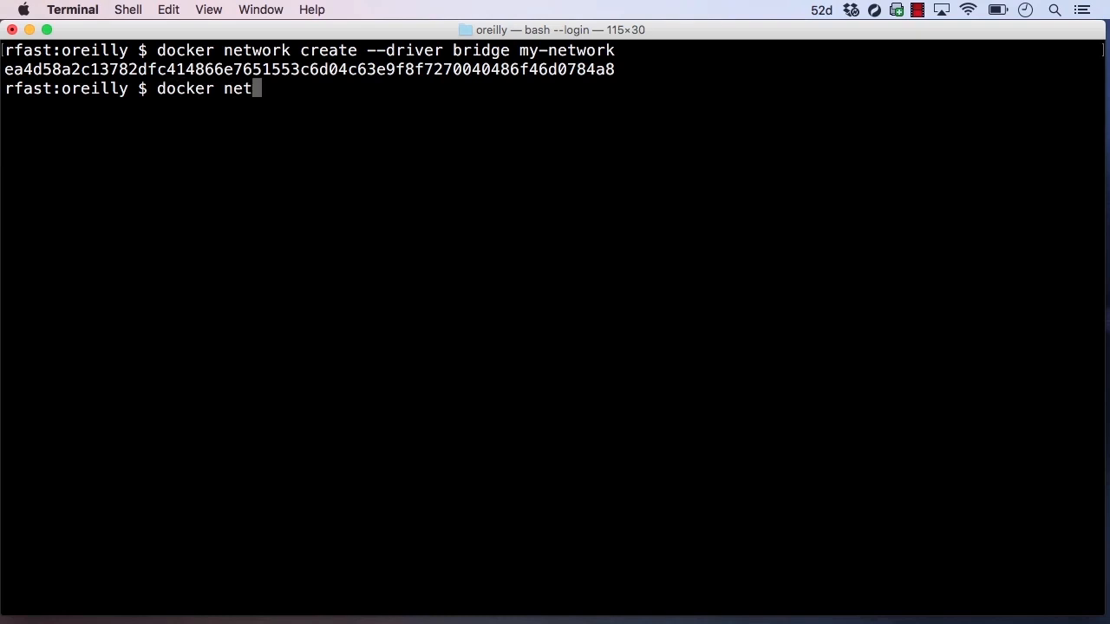
key(Return)
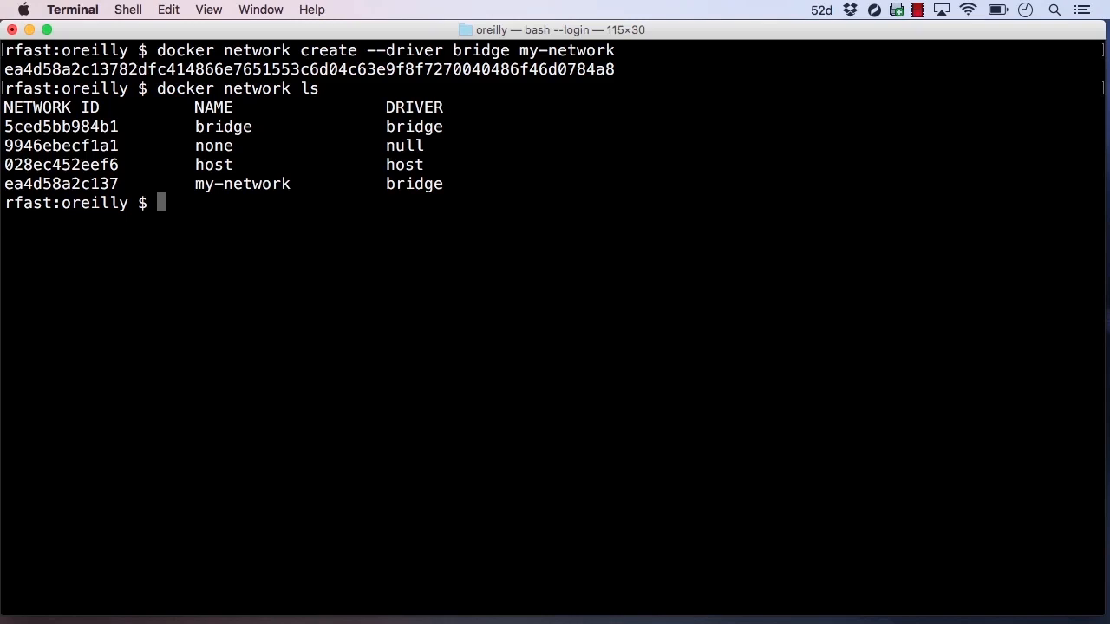
text(dock)
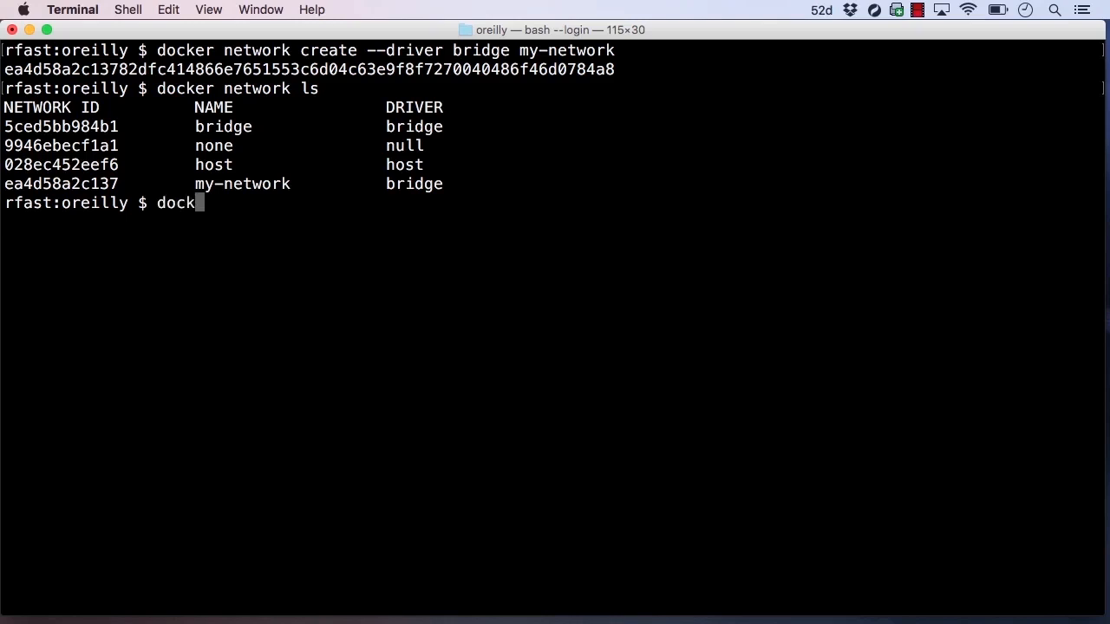
Run a detached hello container from rickfast/hello-oreilly-http on my-network with published ports.
text(er run -d)
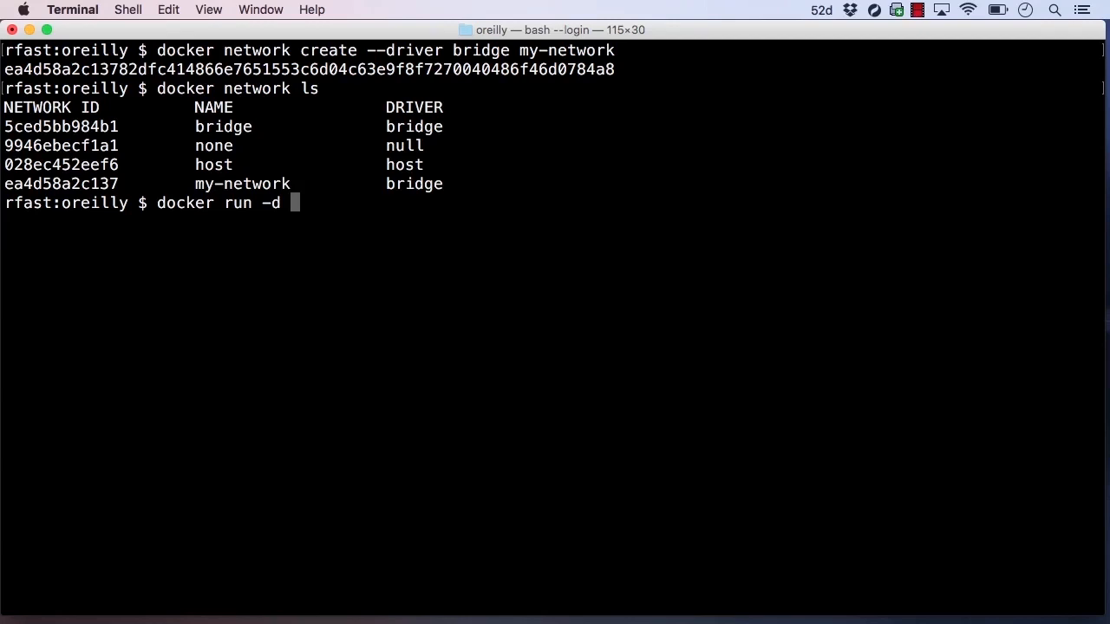
text(-P --net)
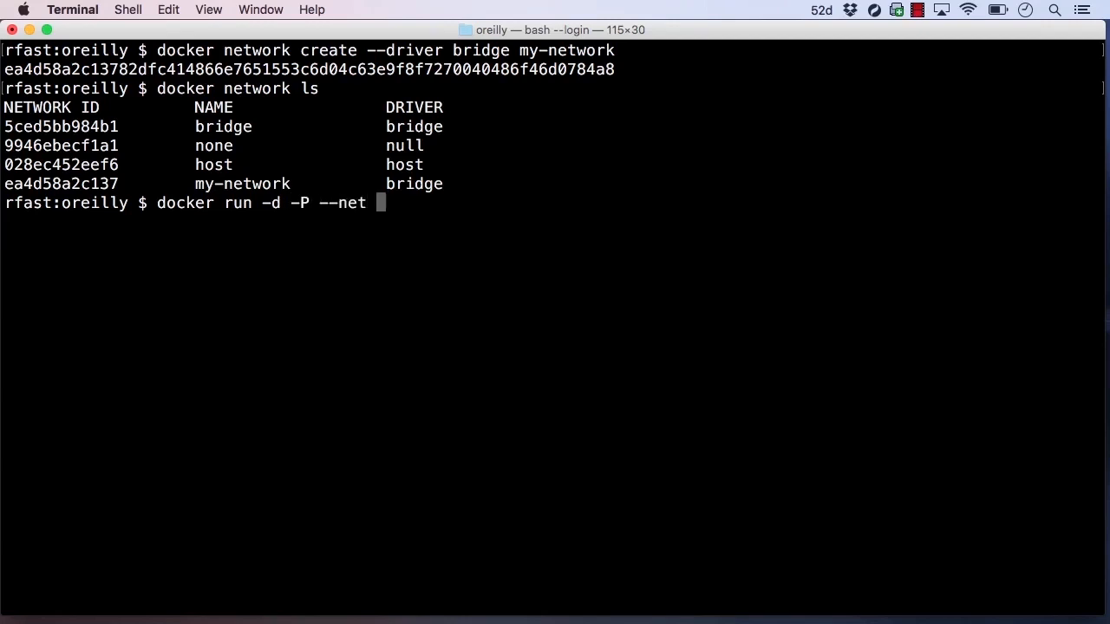
text(my-network)
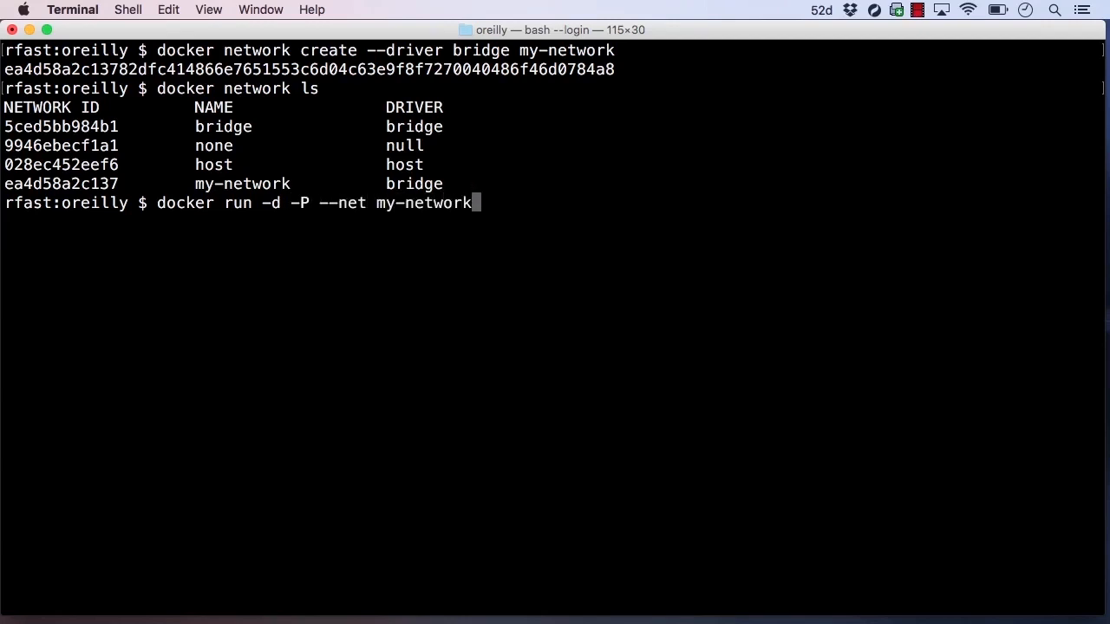
text(--name hello)
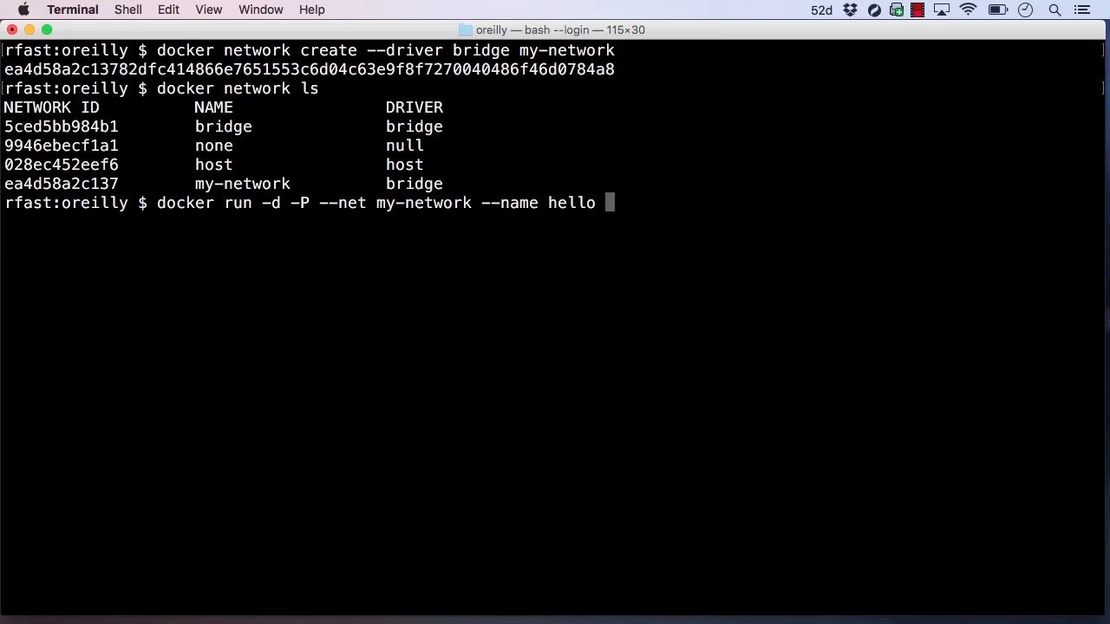
text(rickfast/hello-oreilly-)
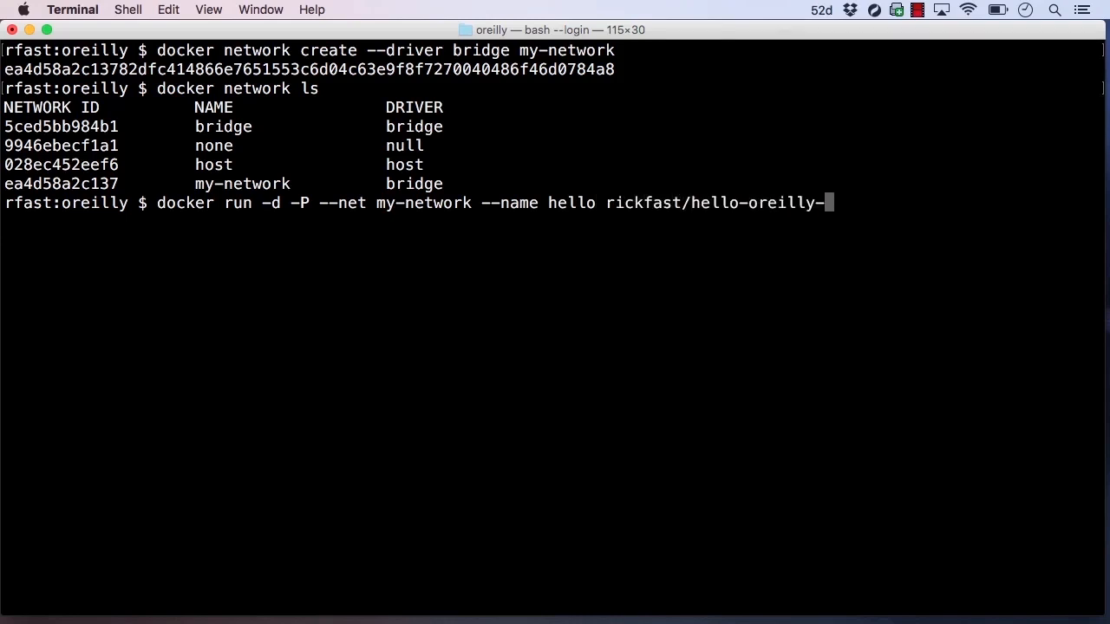
key(Return)
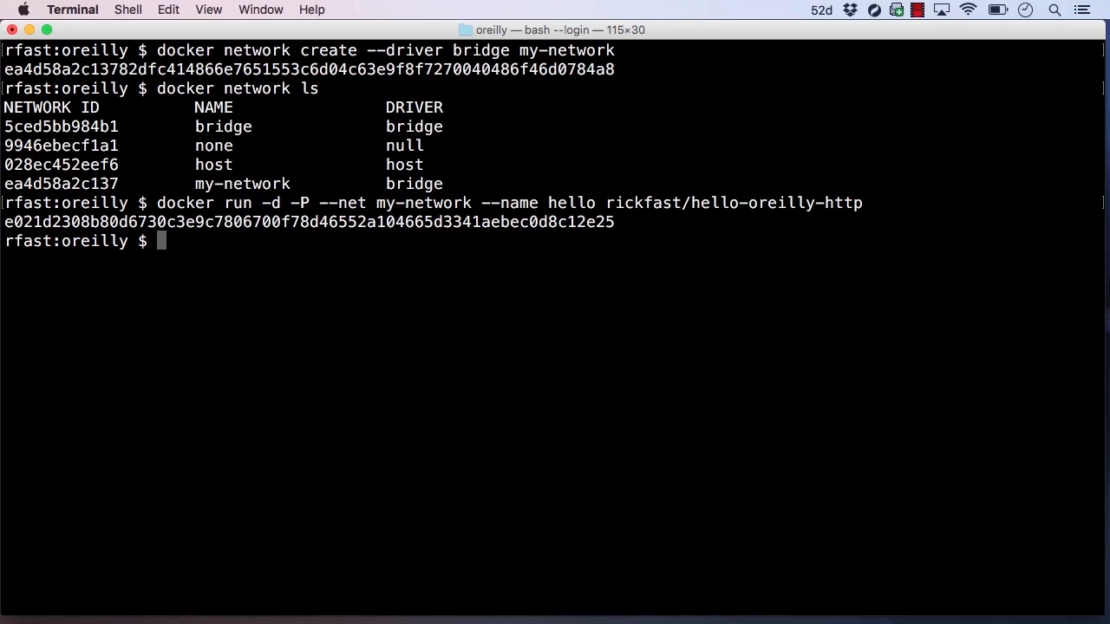
Inspect the hello container and highlight its my-network entry showing IP 172.18.0.2.
text(docker inspect)
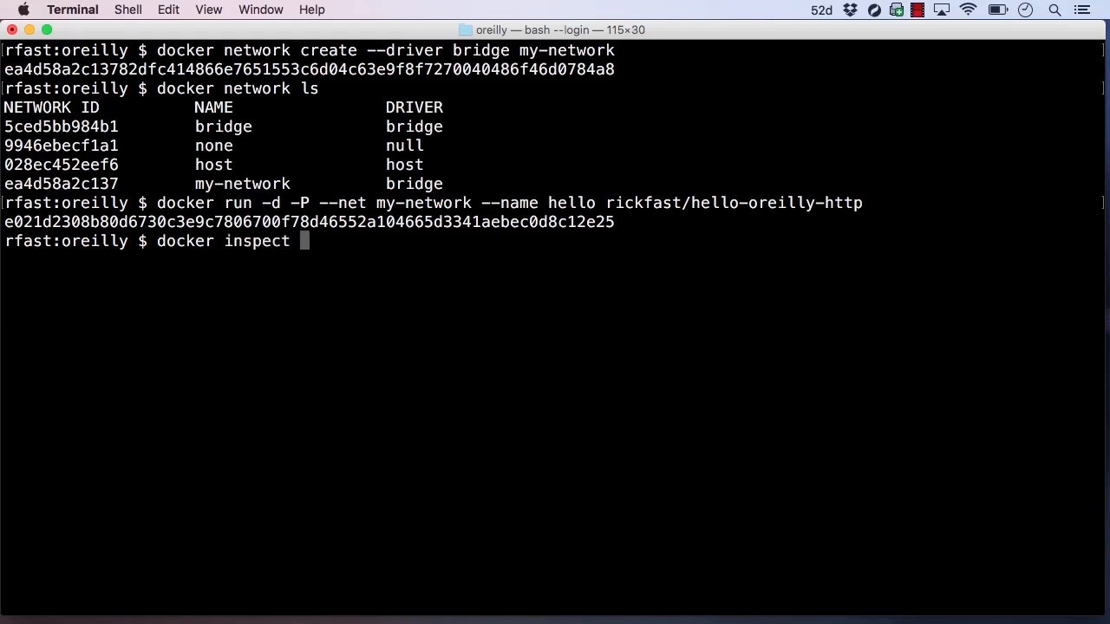
key(Return)
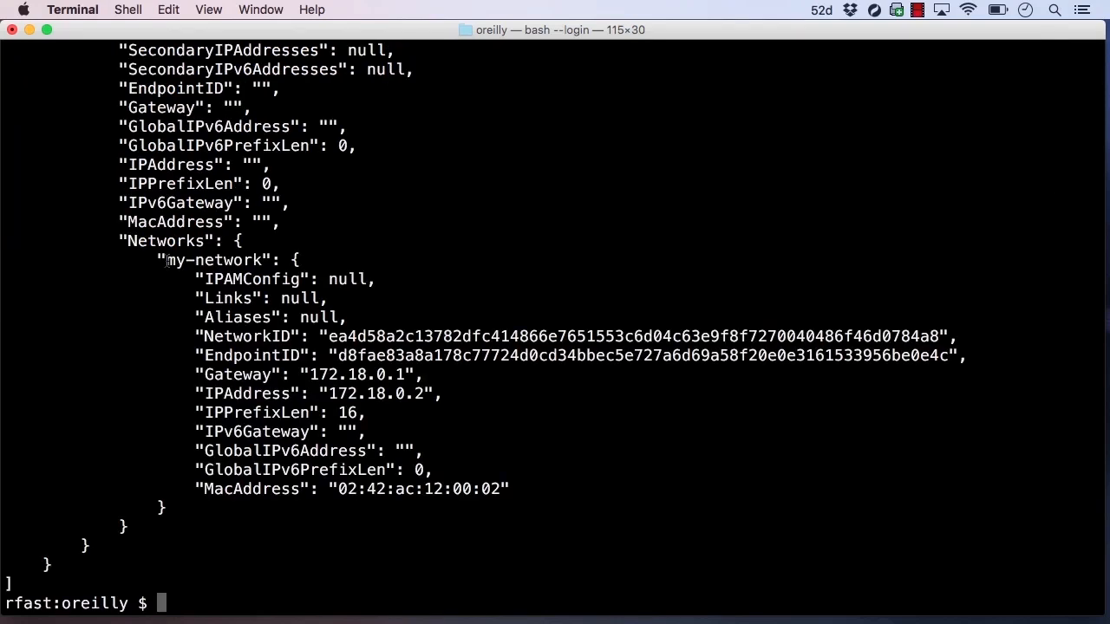
double_click(214, 259)
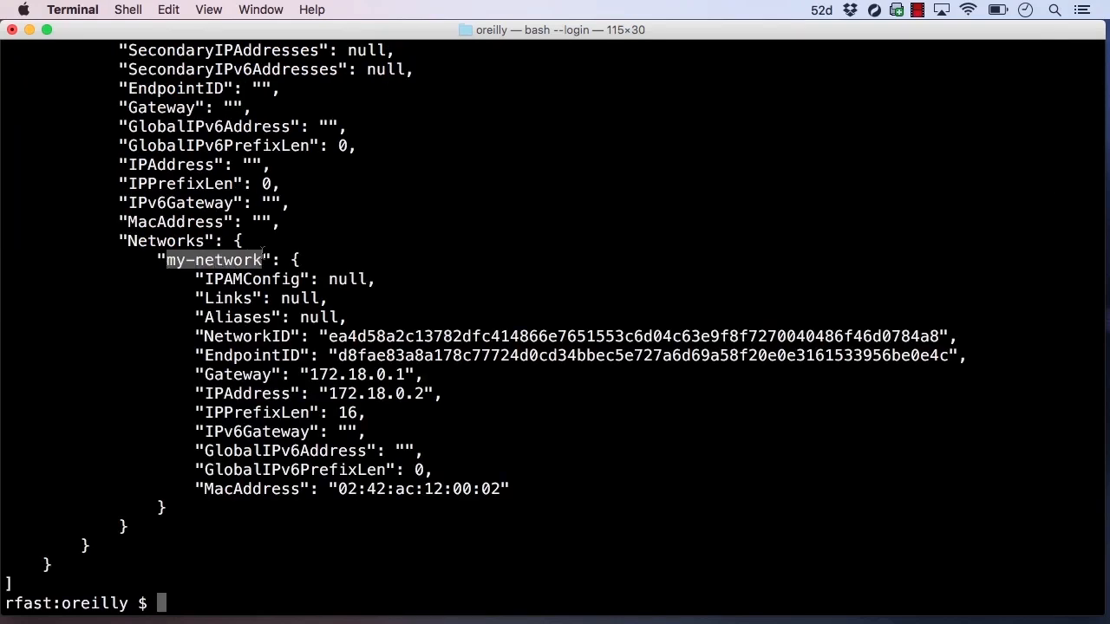